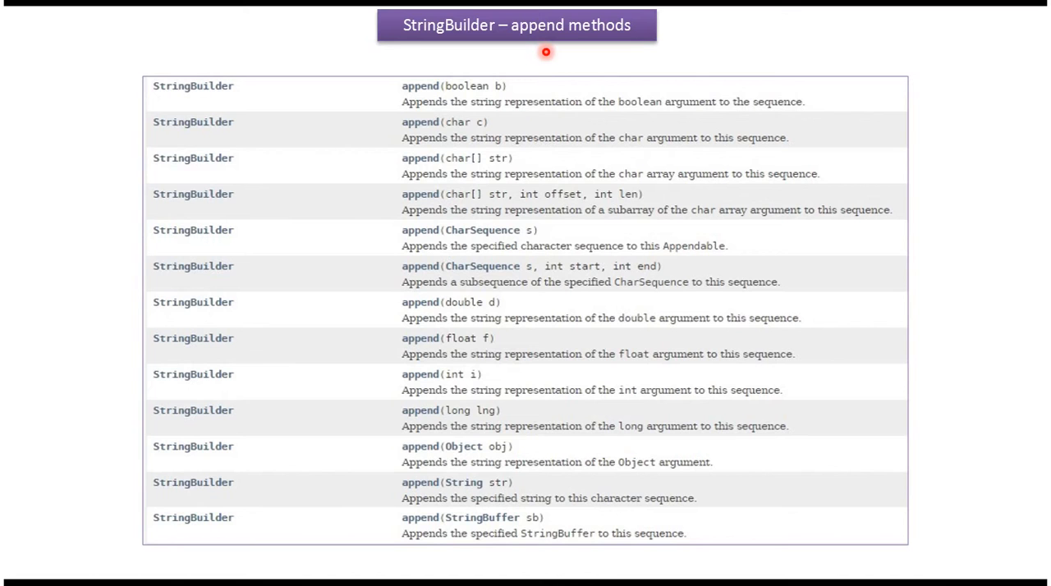
pyautogui.moveTo(443, 102)
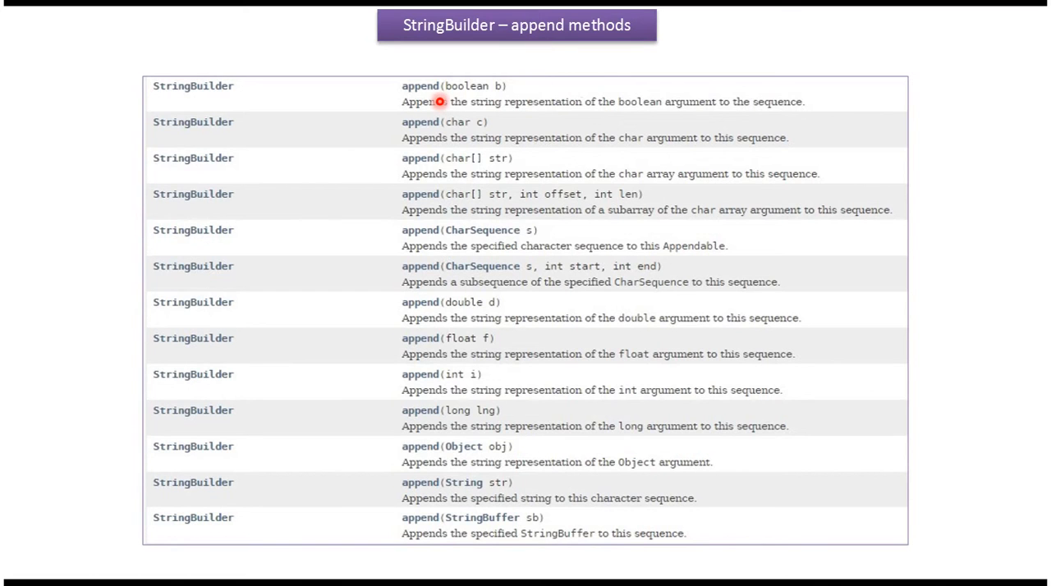
pyautogui.moveTo(460, 102)
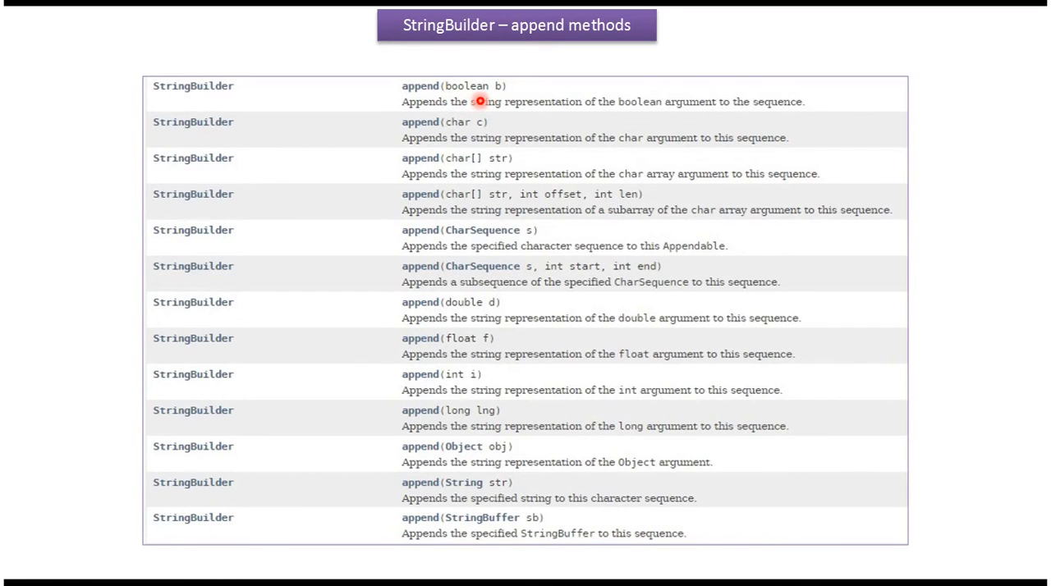
pyautogui.moveTo(472, 461)
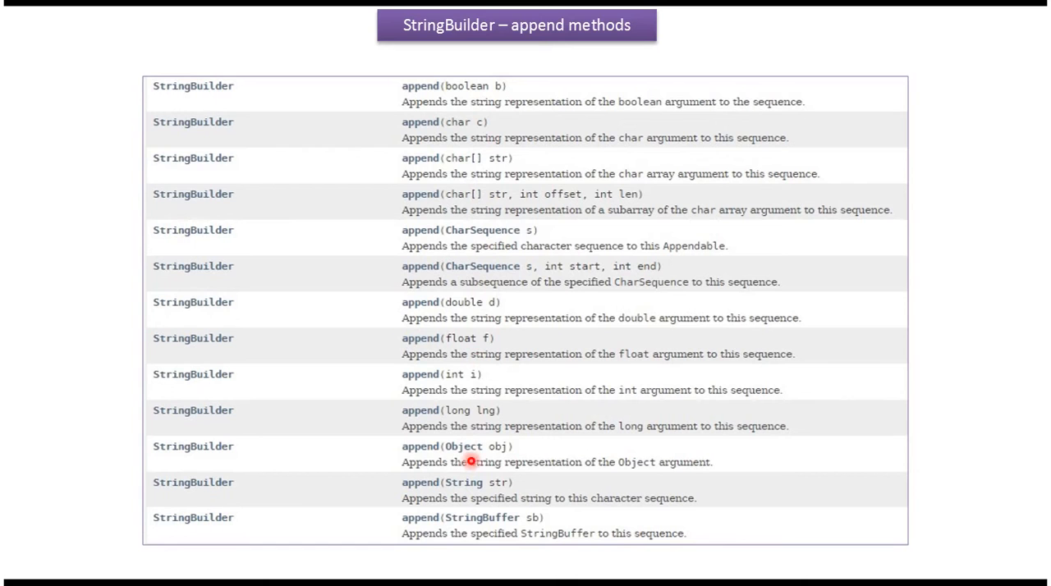
pyautogui.moveTo(502, 460)
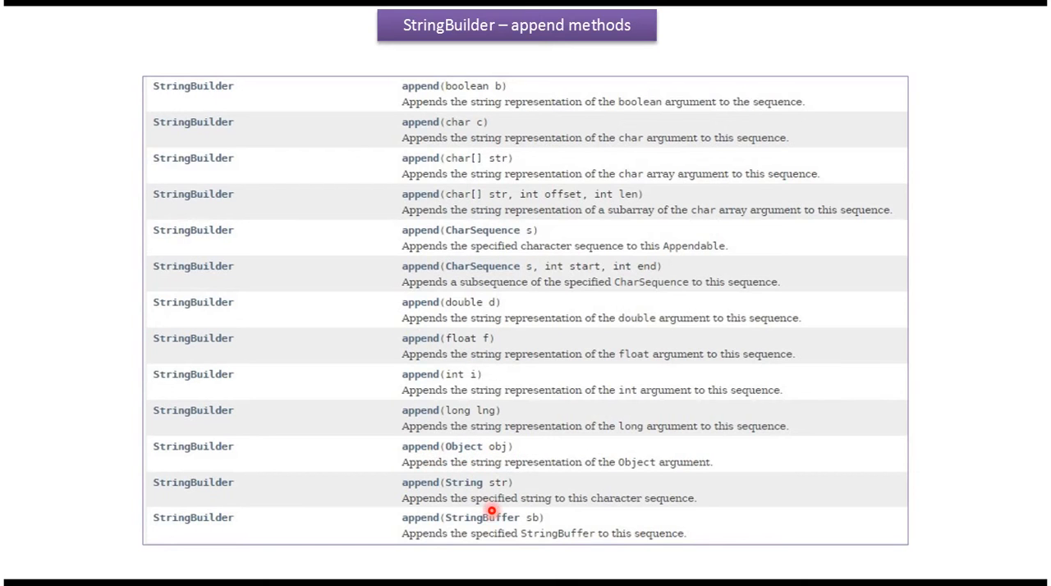
pyautogui.moveTo(479, 499)
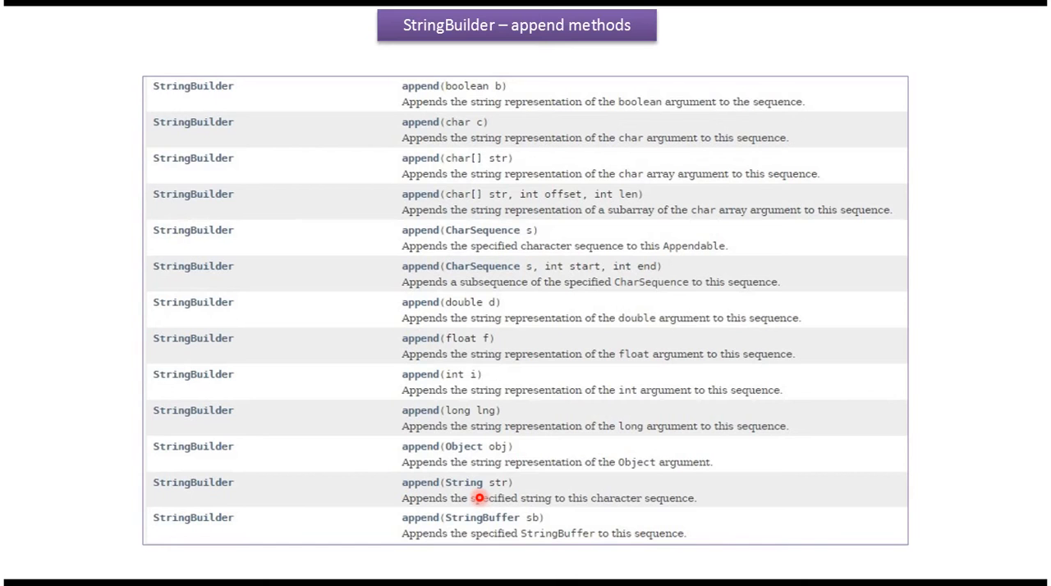
pyautogui.moveTo(473, 537)
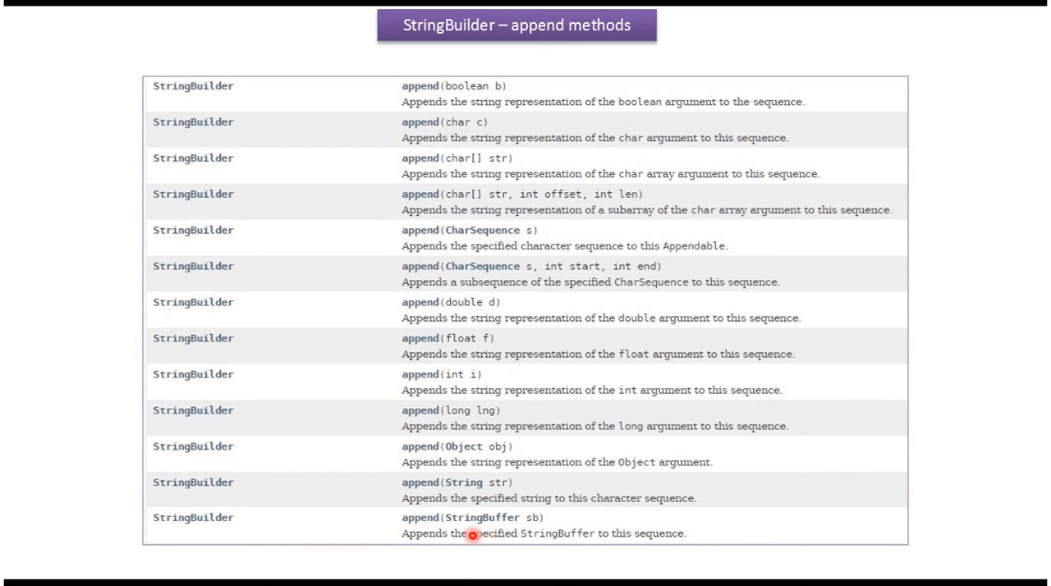
pyautogui.moveTo(433, 537)
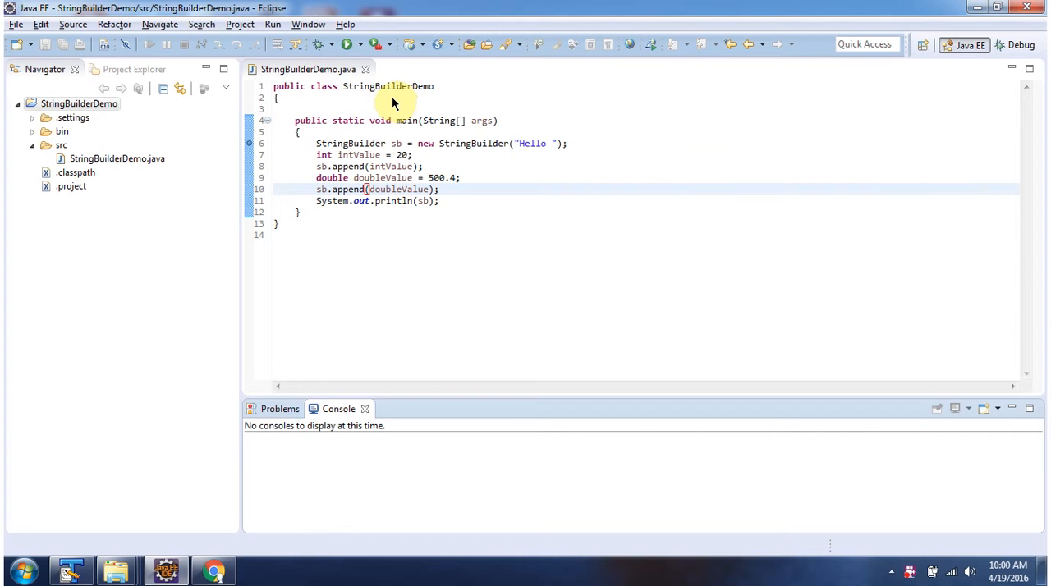
pyautogui.moveTo(405, 102)
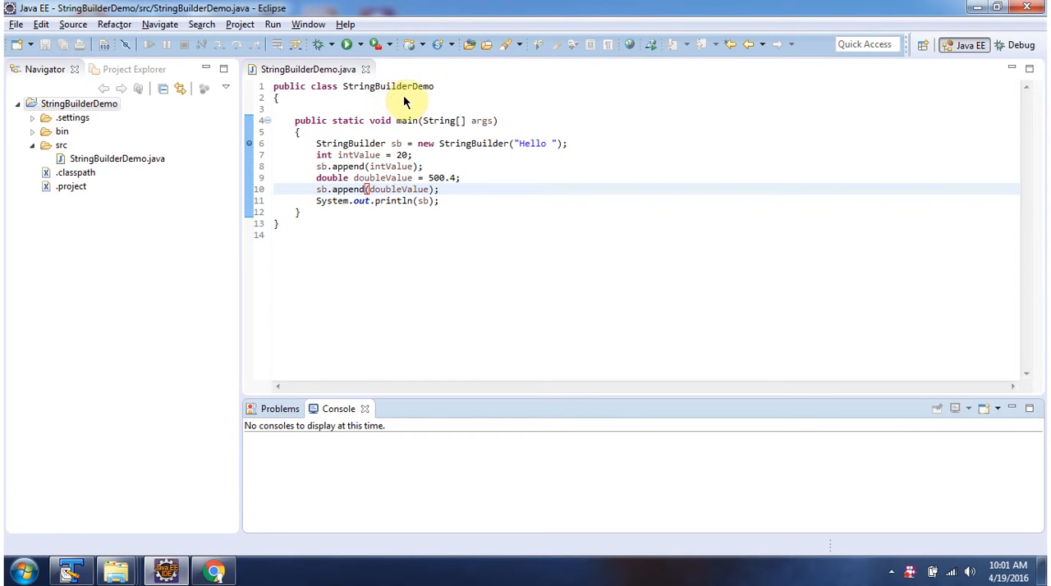
pyautogui.moveTo(420, 125)
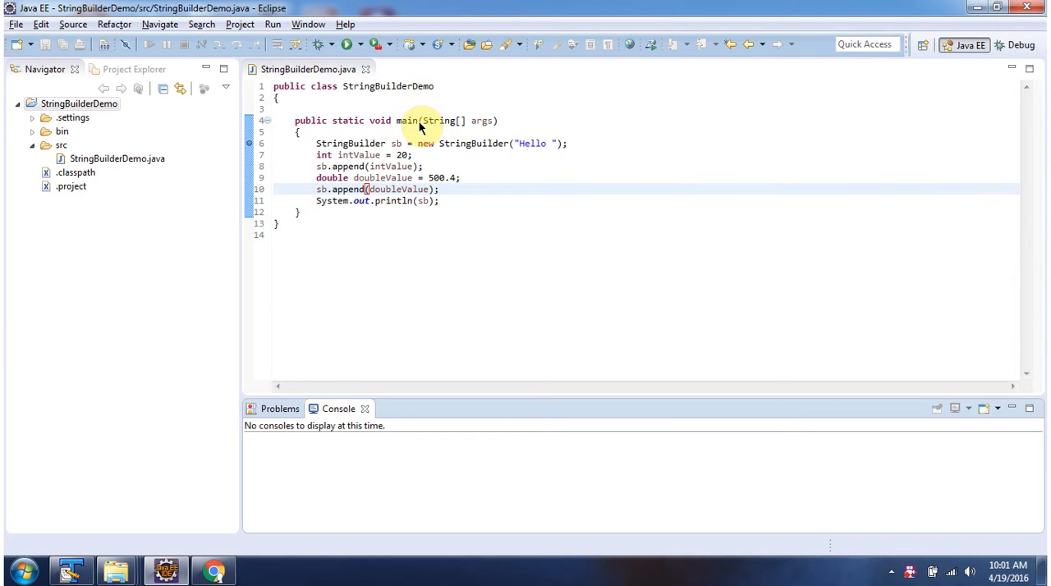
# - Launch StringBuilderDemo under the debugger and accept the switch to the Debug perspective
pyautogui.click(316, 46)
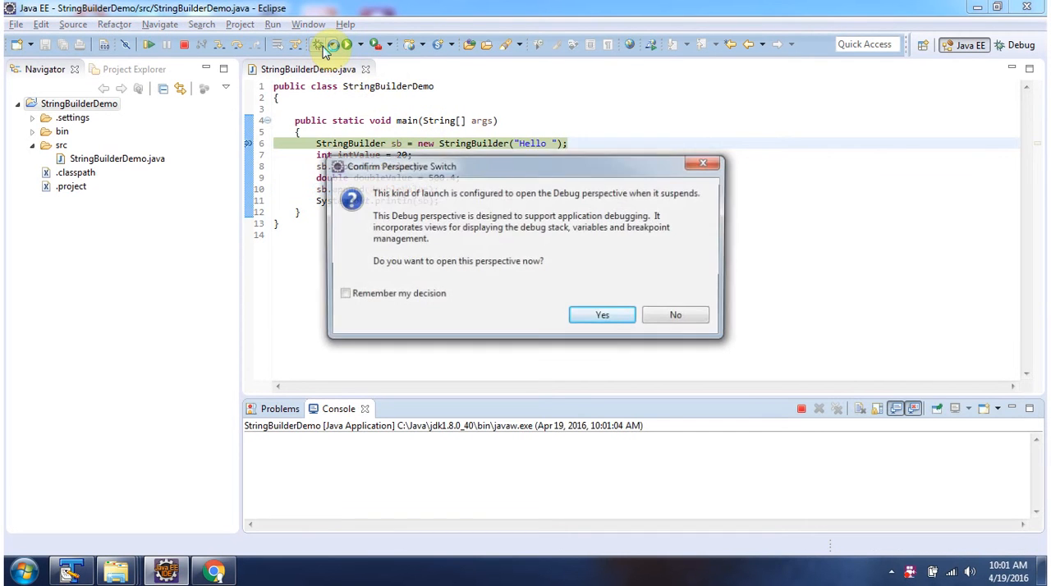
pyautogui.click(601, 315)
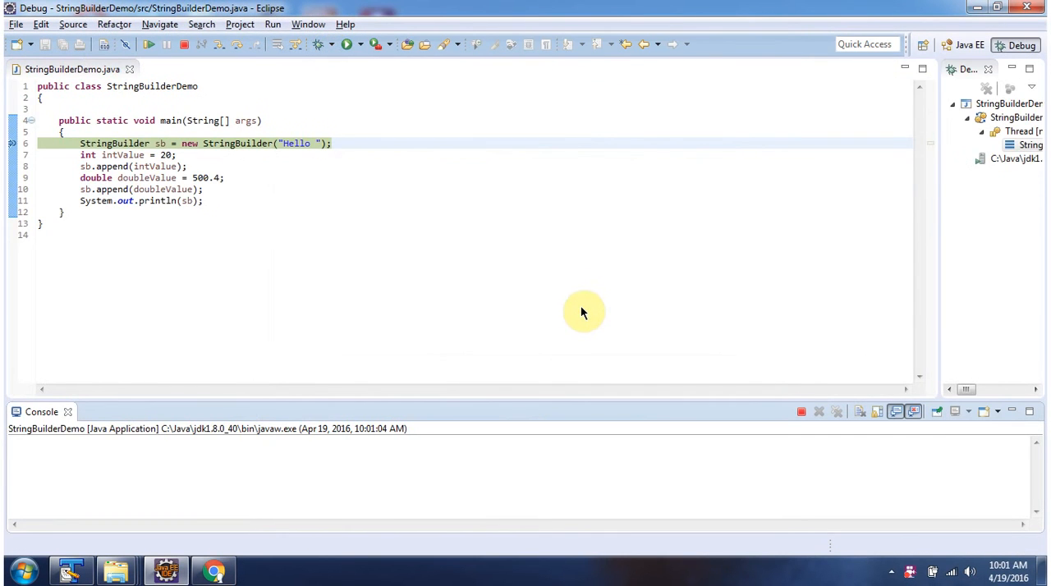
pyautogui.moveTo(161, 143)
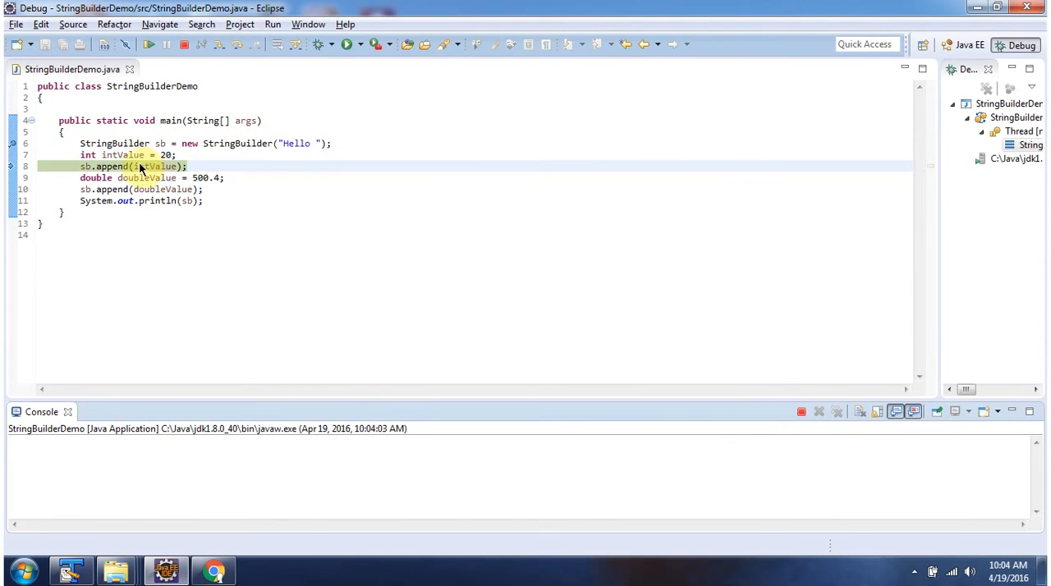
pyautogui.moveTo(138, 167)
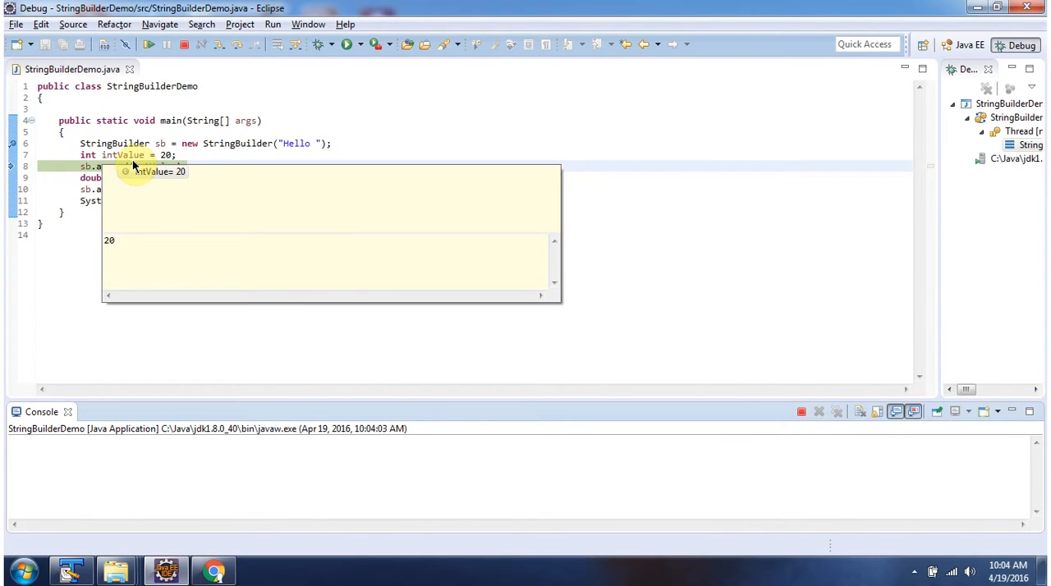
# - Step over the intValue append and the doubleValue assignment to reach the line appending doubleValue (500.4)
pyautogui.click(238, 46)
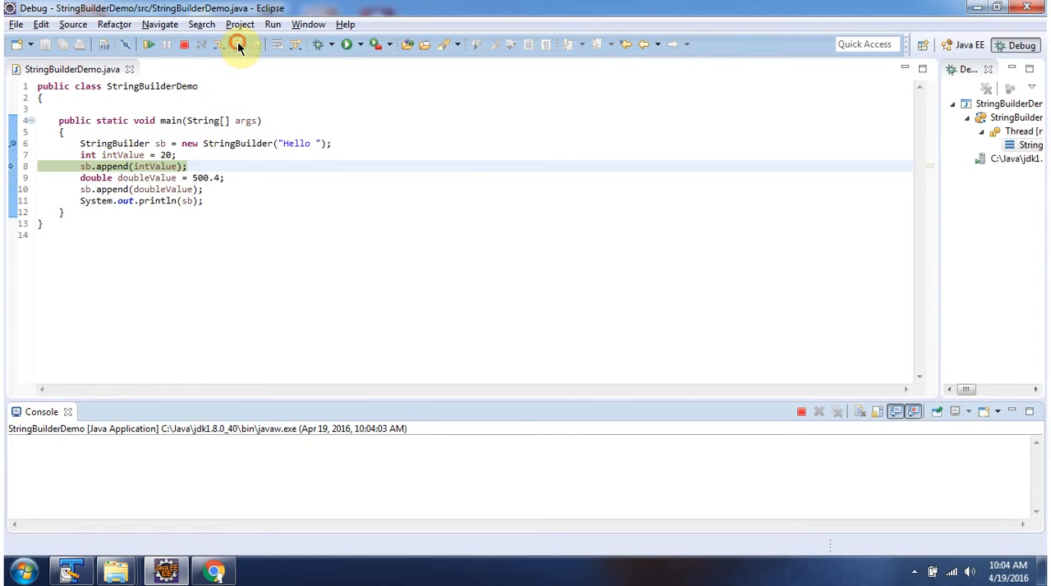
pyautogui.click(238, 46)
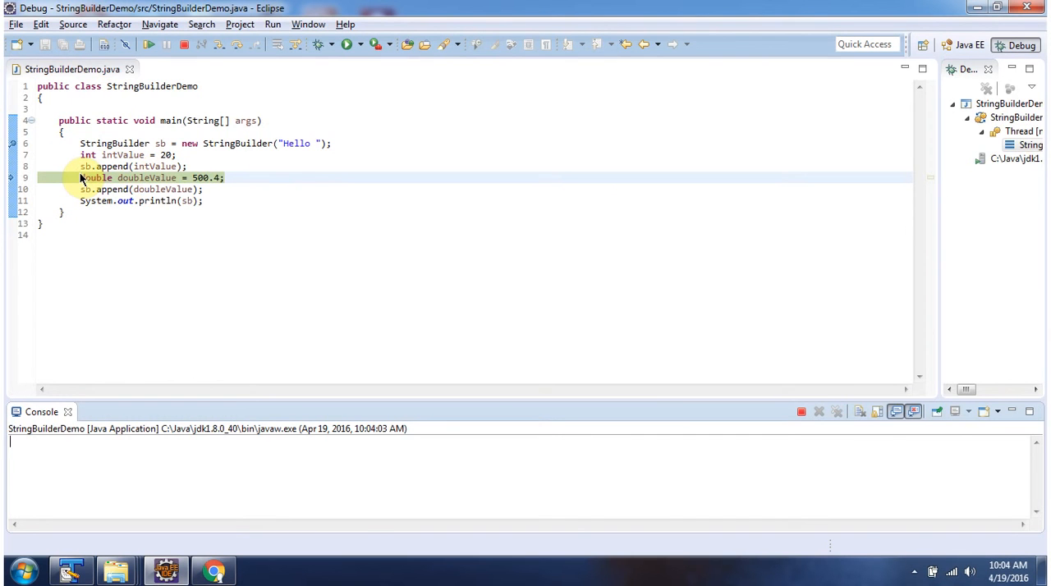
pyautogui.press('F6')
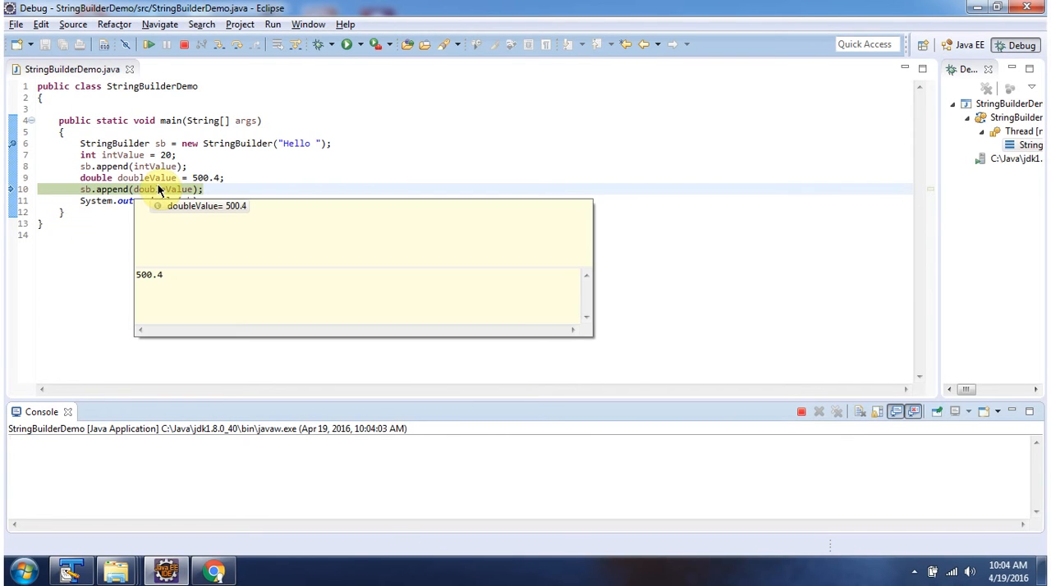
pyautogui.moveTo(195, 191)
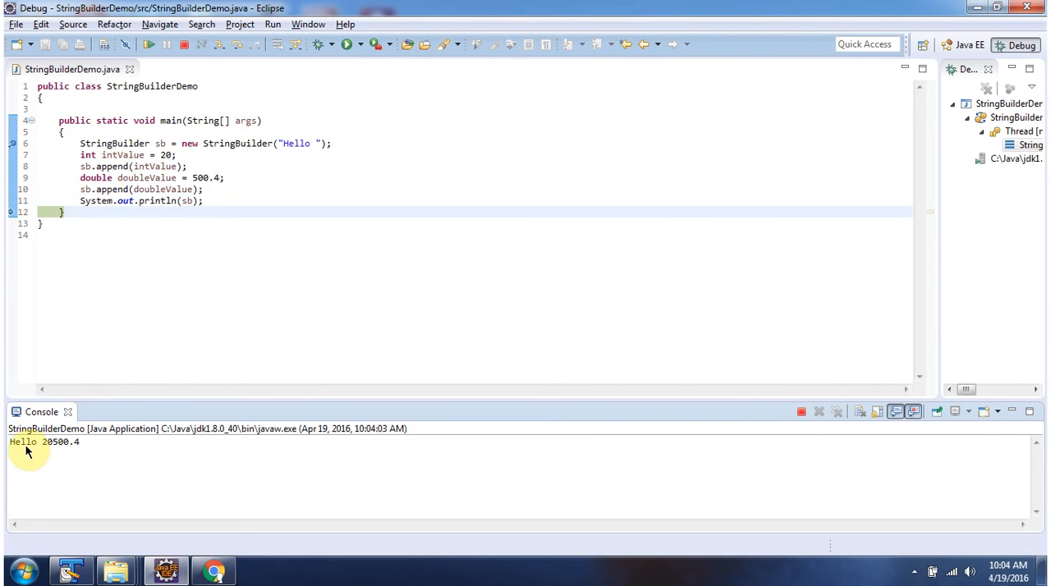
pyautogui.moveTo(82, 457)
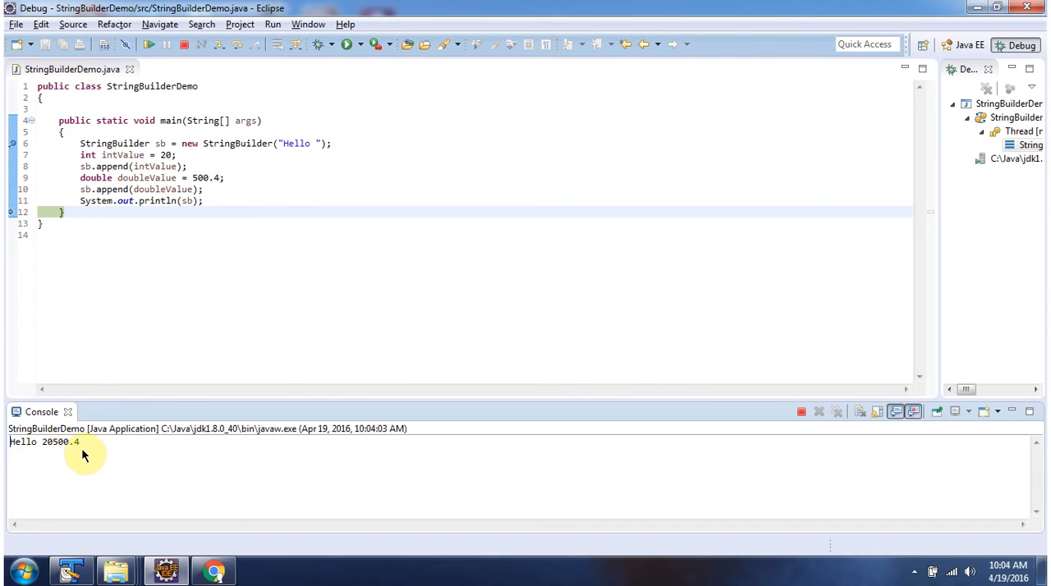
pyautogui.moveTo(115, 454)
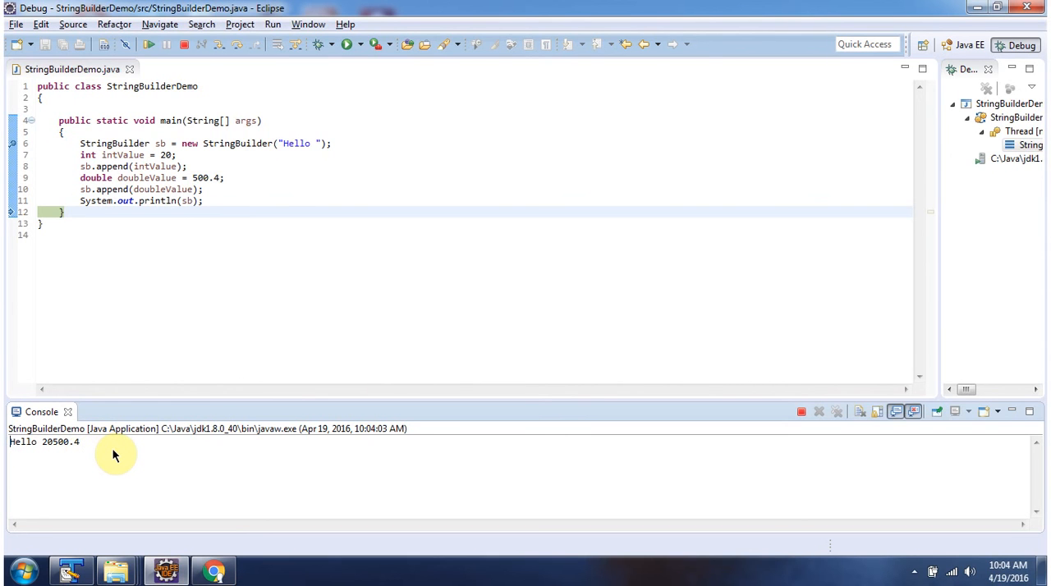